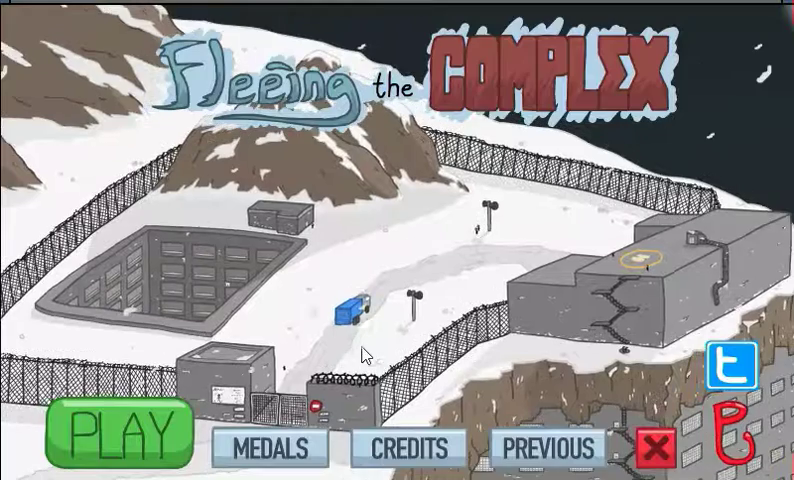
# Start a new game with PLAY on the title screen
pyautogui.click(116, 432)
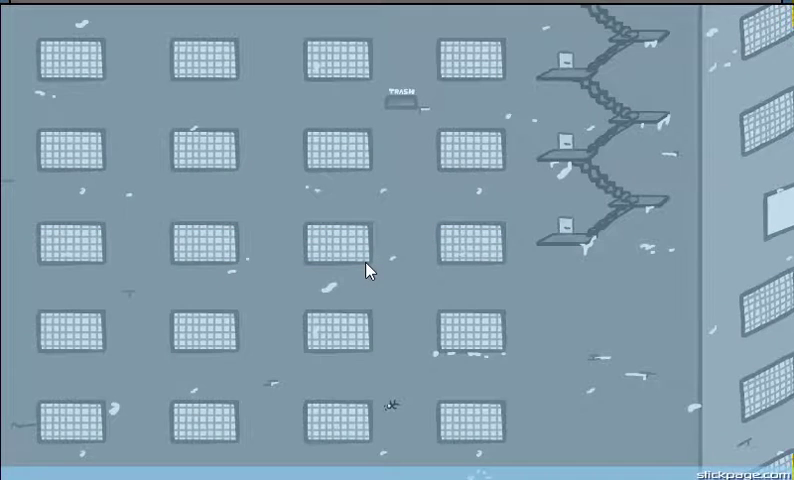
pyautogui.moveTo(418, 388)
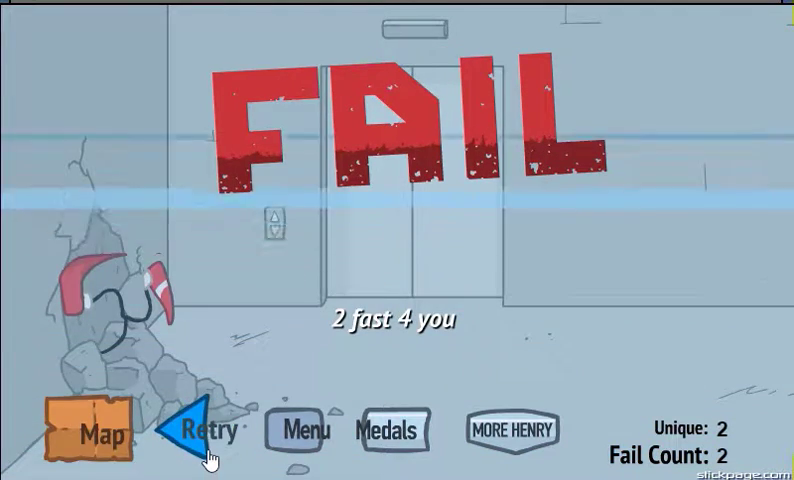
# Retry after two fails, then dismiss the kicked-for-cheating message
pyautogui.click(207, 432)
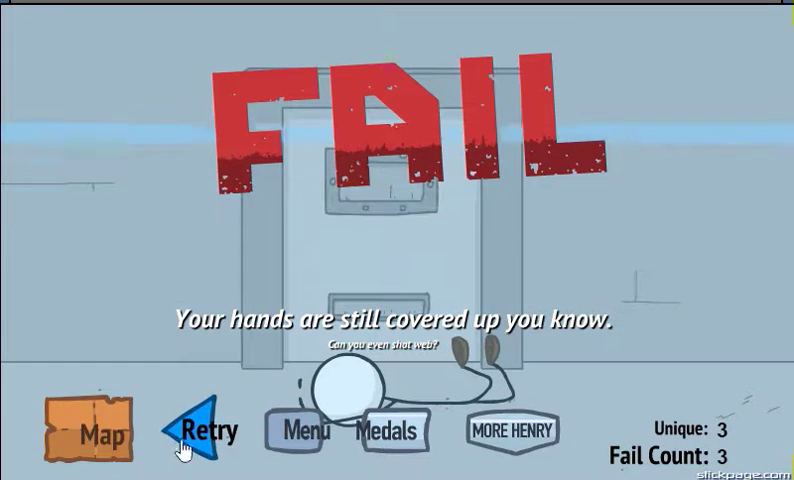
pyautogui.click(209, 431)
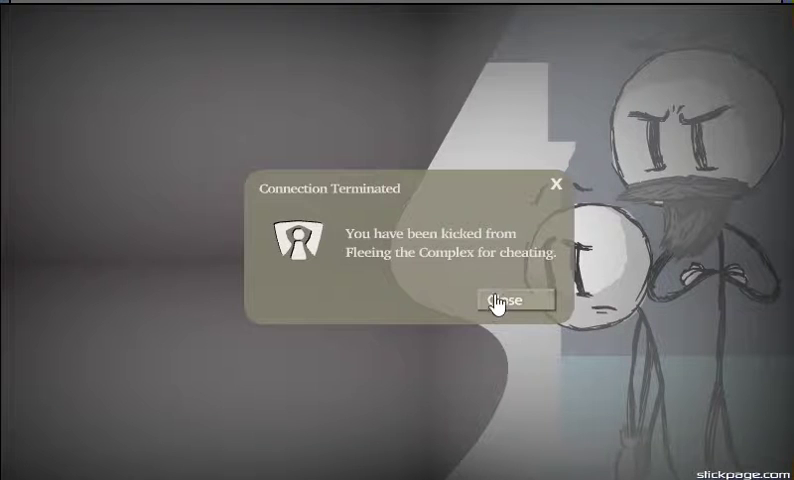
pyautogui.click(506, 300)
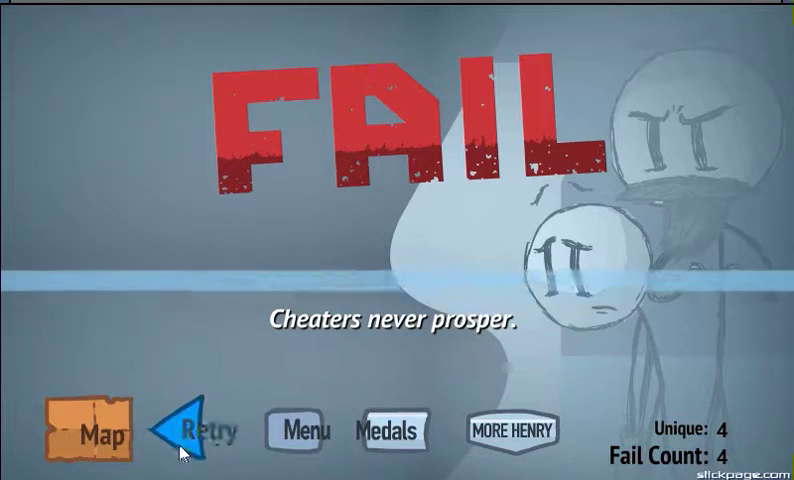
# Retry after each fail, reaching the TKO and tank endings
pyautogui.click(210, 432)
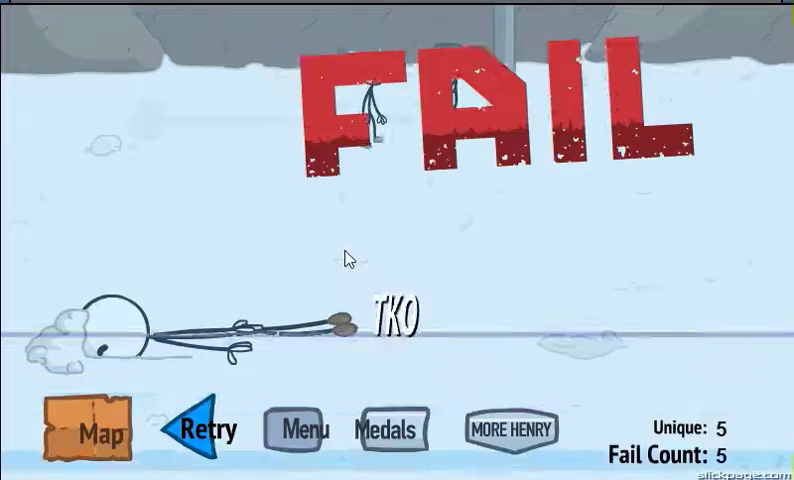
pyautogui.click(202, 431)
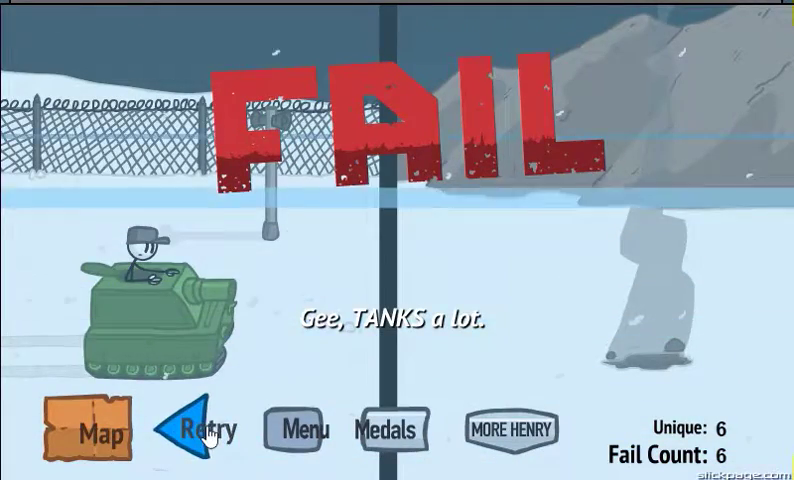
pyautogui.click(205, 429)
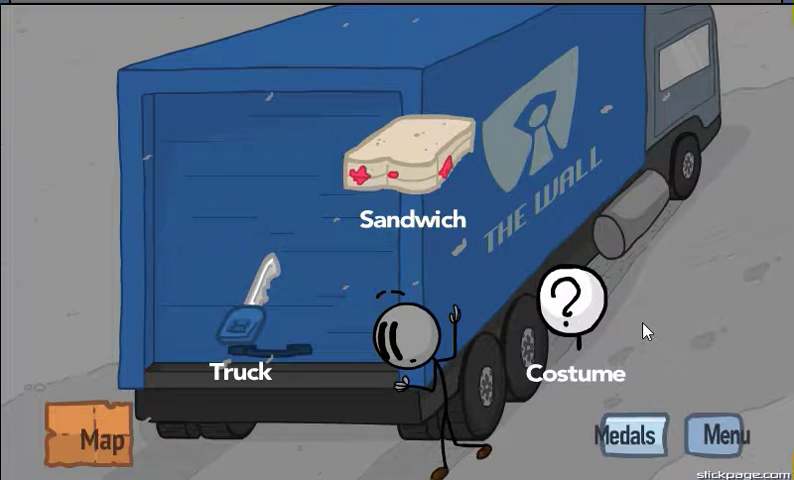
pyautogui.moveTo(388, 173)
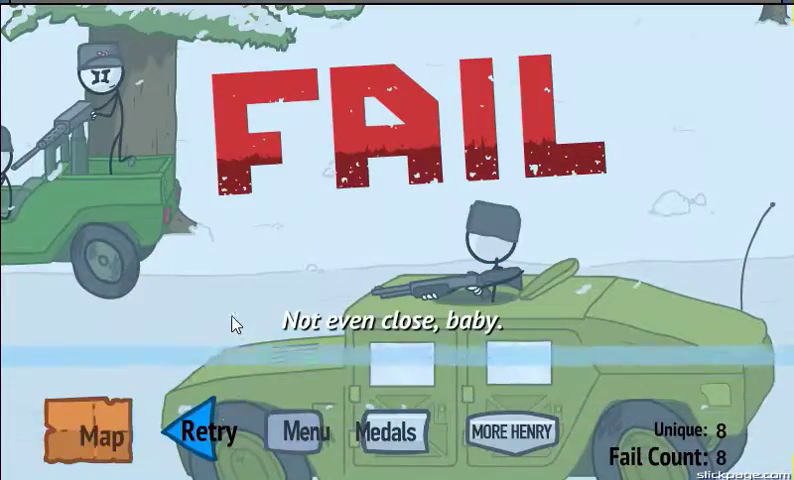
# Retry through several fails including the airbag one, then choose Surrender
pyautogui.click(213, 434)
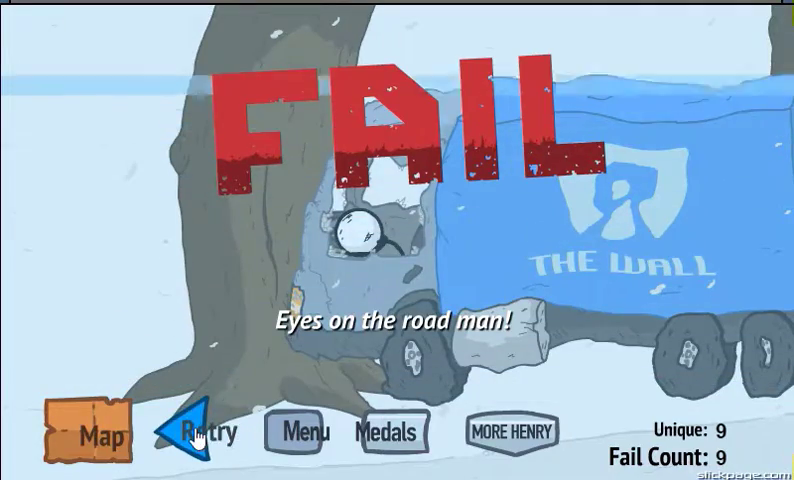
pyautogui.click(207, 433)
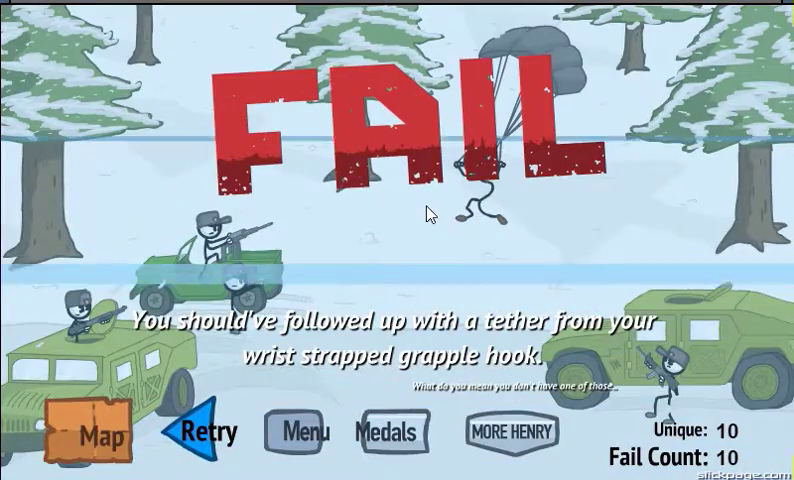
pyautogui.click(204, 432)
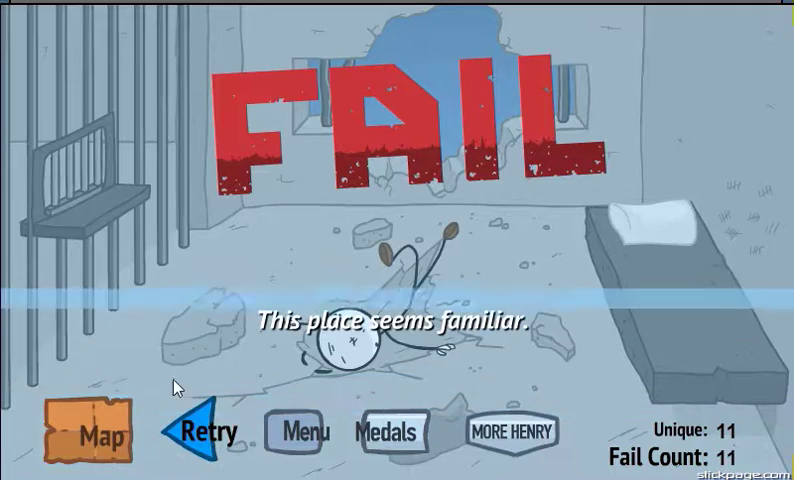
pyautogui.click(217, 435)
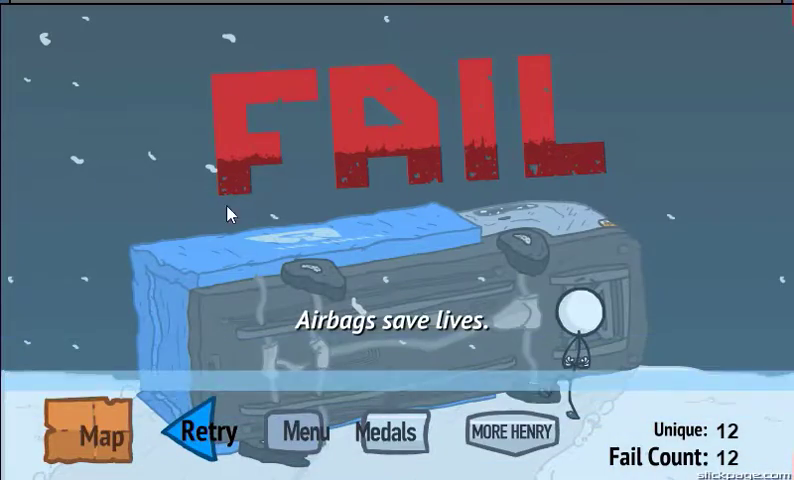
pyautogui.click(207, 433)
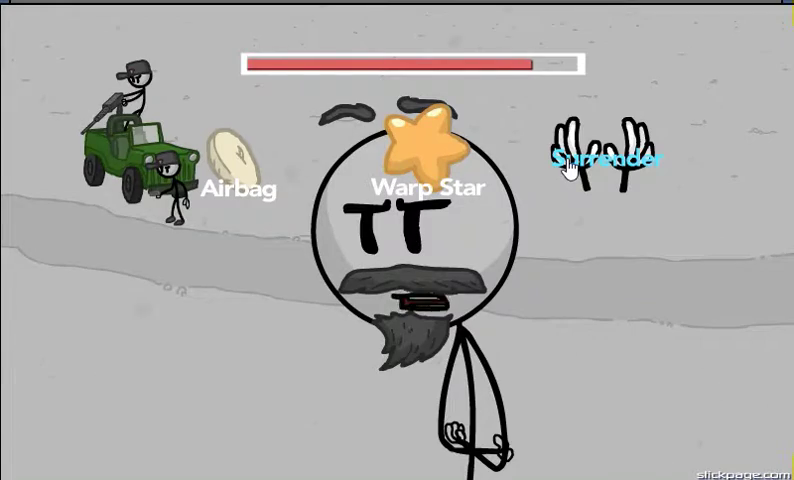
pyautogui.click(609, 158)
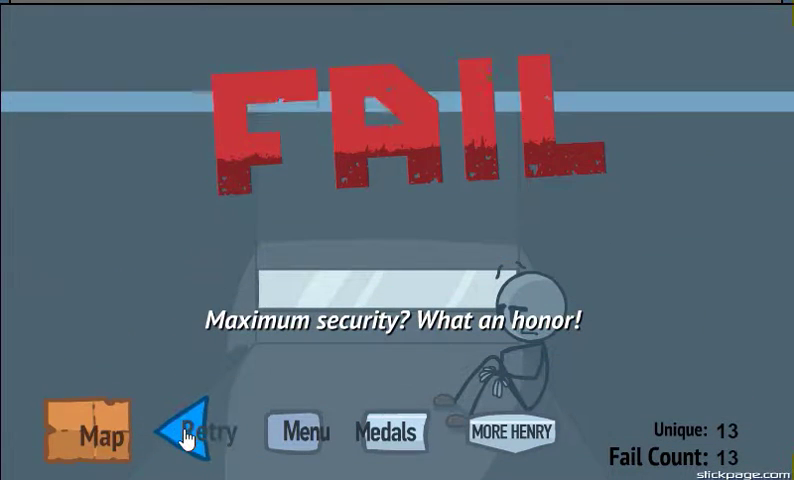
# Leave the maximum-security fail screen for the title menu
pyautogui.click(196, 433)
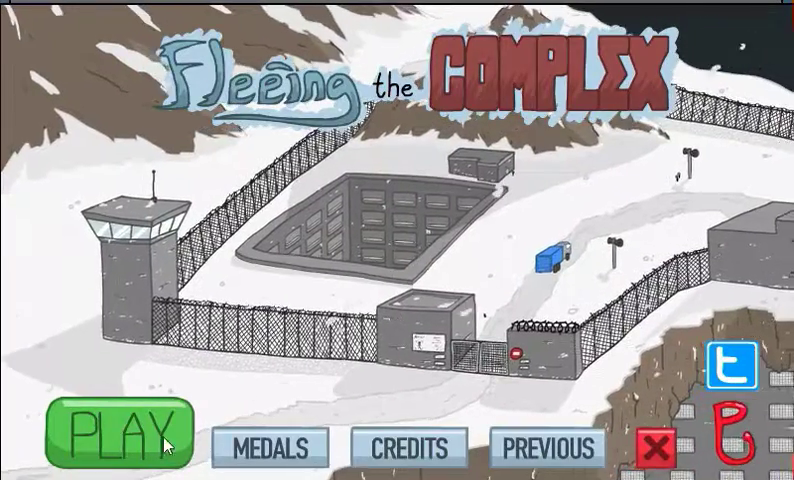
# Begin a fresh run with PLAY from the title screen
pyautogui.click(111, 443)
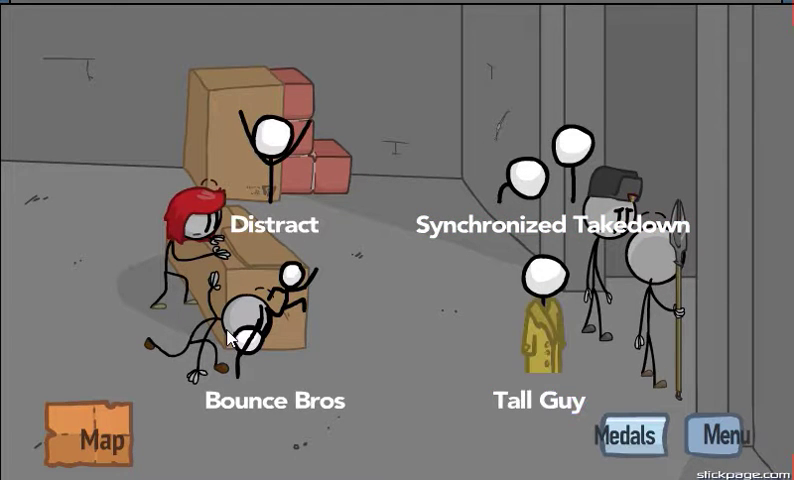
pyautogui.moveTo(540, 180)
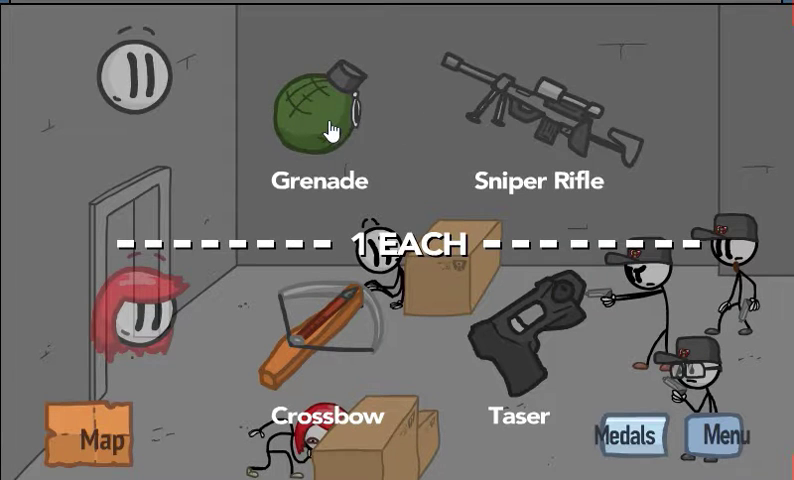
pyautogui.moveTo(545, 110)
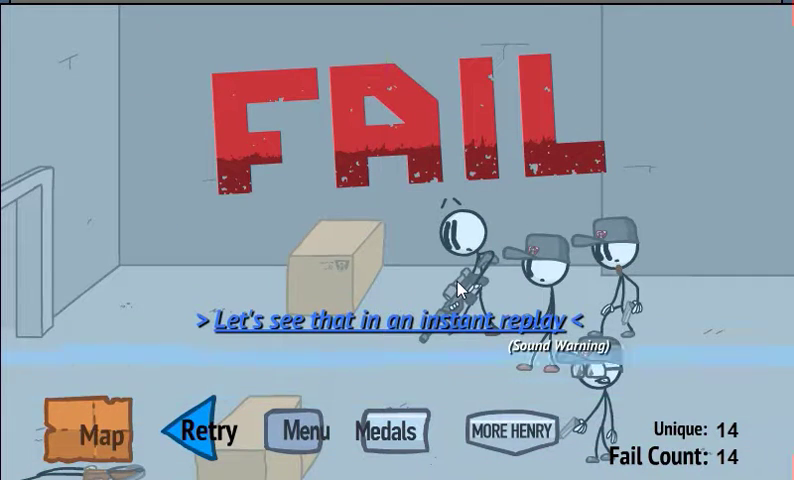
# Retry after the instant replay fail and again until the grenade explosion fail
pyautogui.click(386, 323)
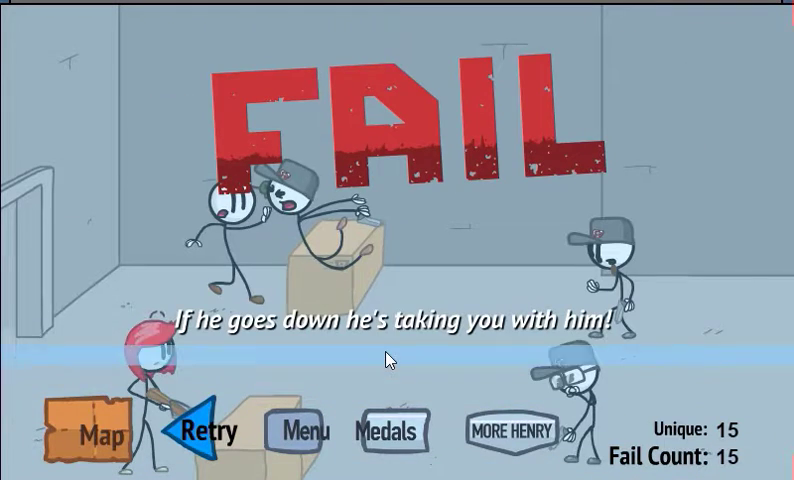
pyautogui.click(208, 432)
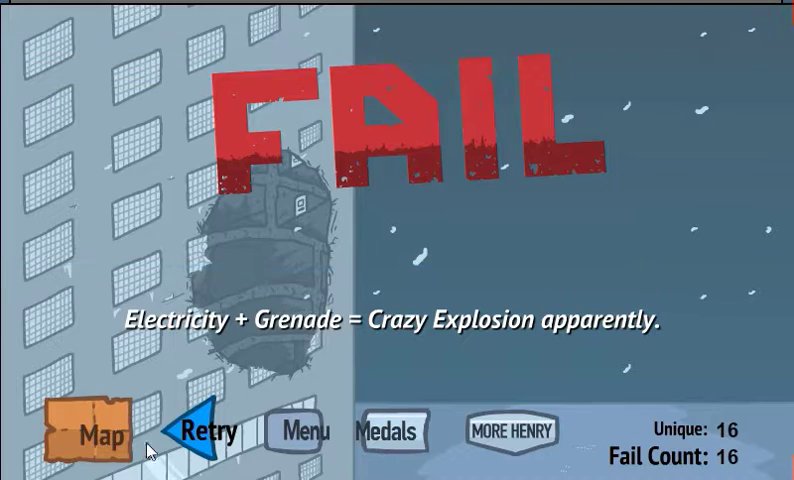
# Retry after the grenade explosion fail and keep failing to 19 fails
pyautogui.click(206, 434)
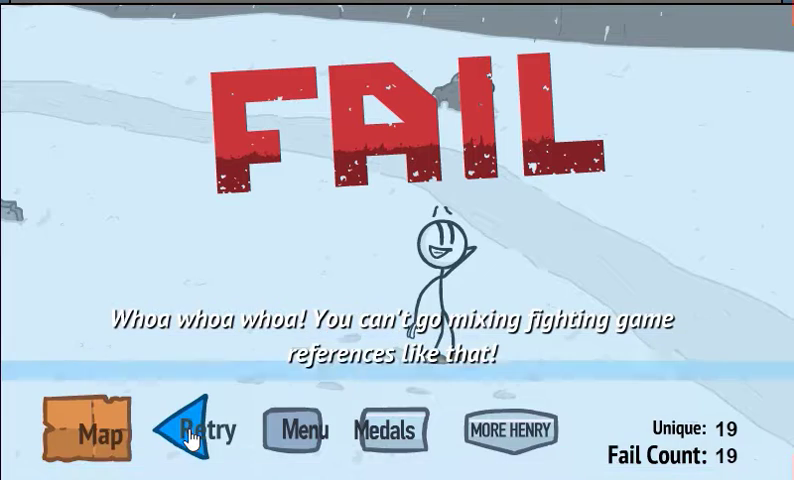
# Retry past the fighting-game and twentieth fails, then view the Cliffside Wreck map
pyautogui.click(204, 430)
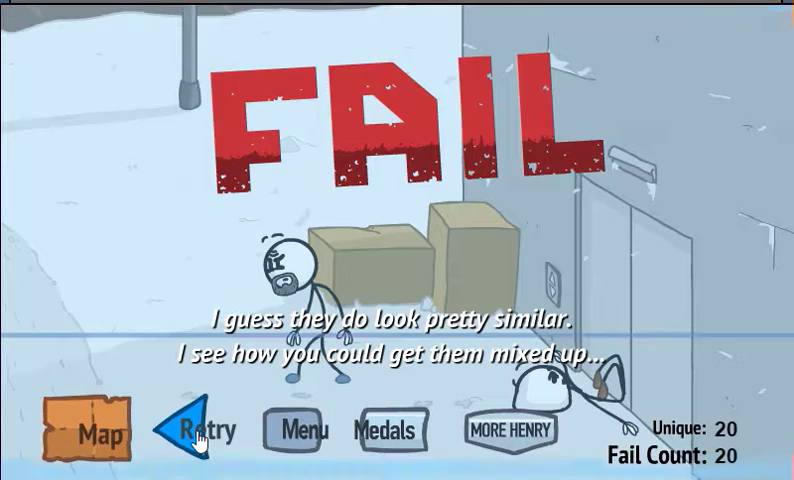
pyautogui.click(200, 432)
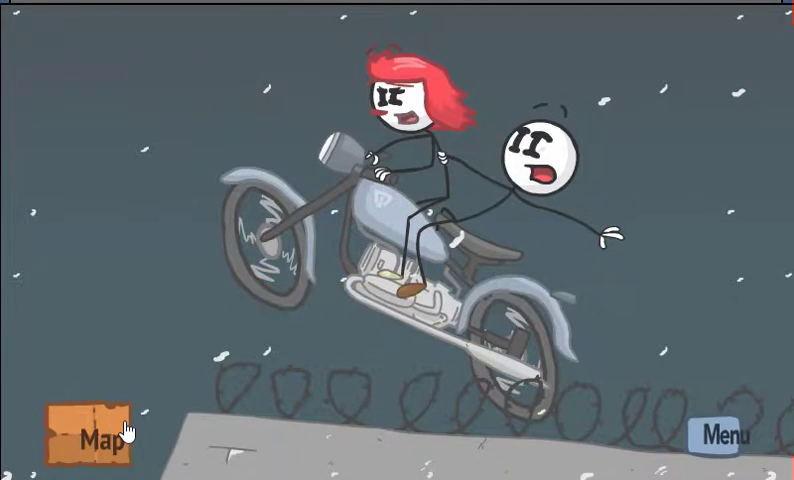
pyautogui.click(91, 433)
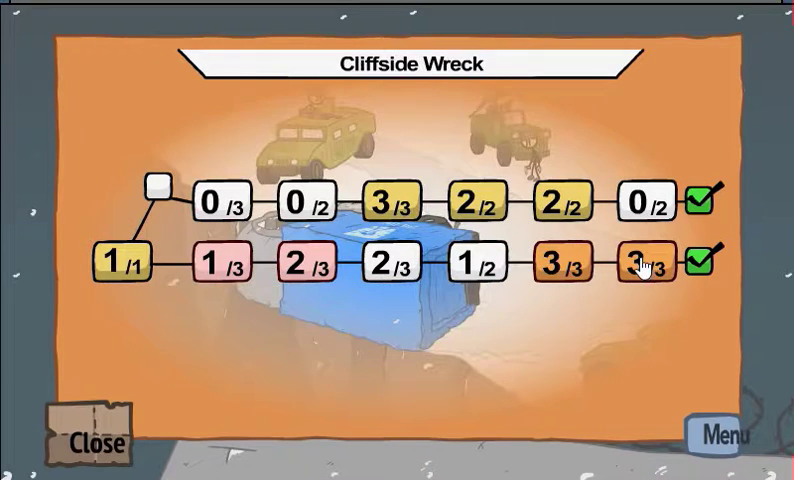